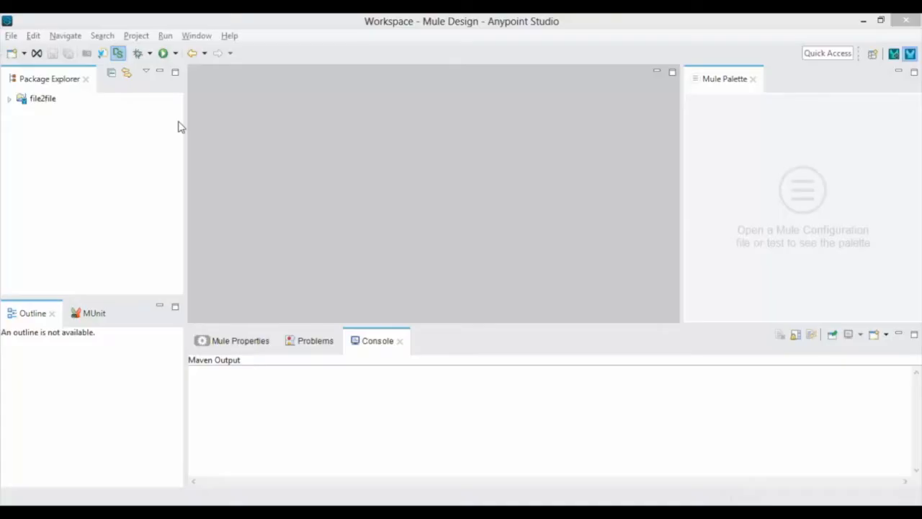
# Open file2file.xml from the file2file project to show the flow diagram.
pyautogui.click(16, 98)
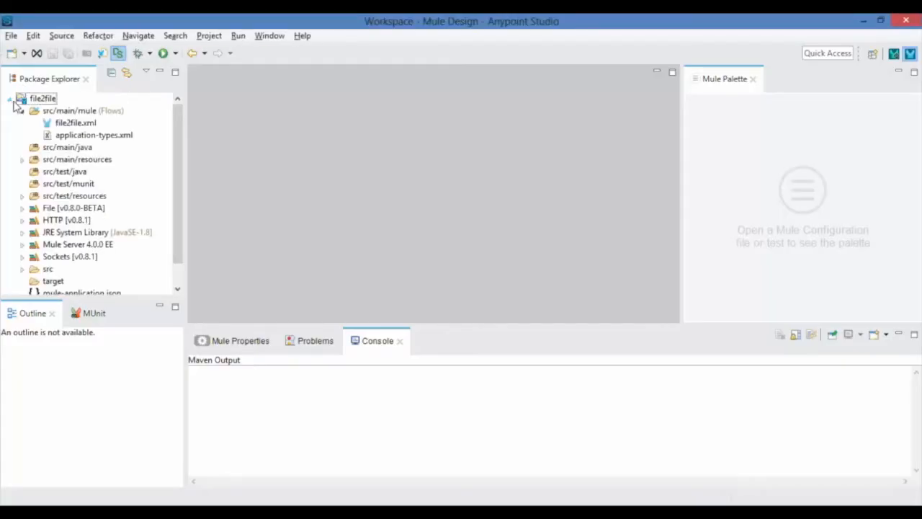
pyautogui.doubleClick(74, 122)
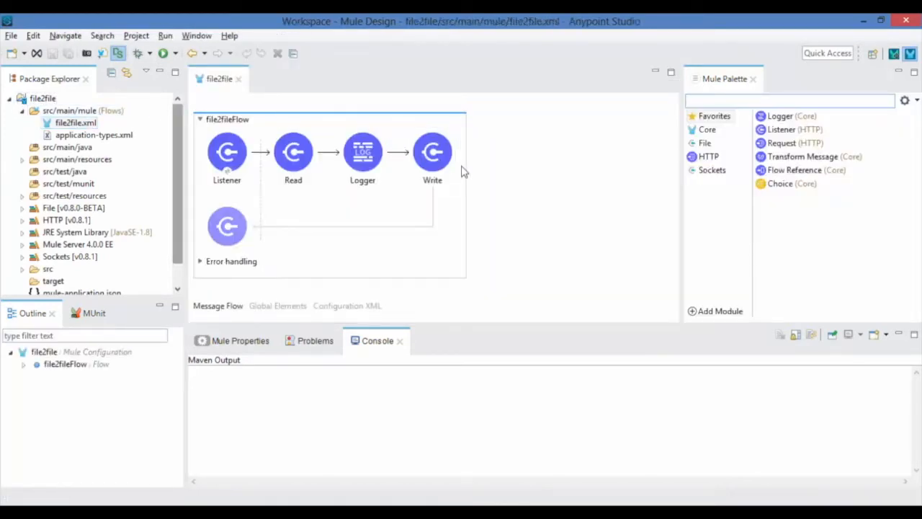
# Toggle breakpoints on the Read and Write processors of file2fileFlow.
pyautogui.click(294, 153)
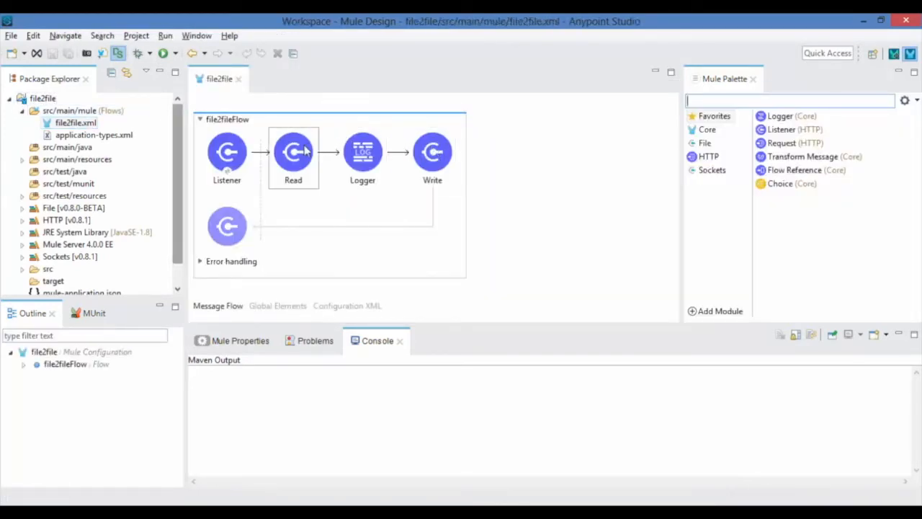
pyautogui.rightClick(294, 151)
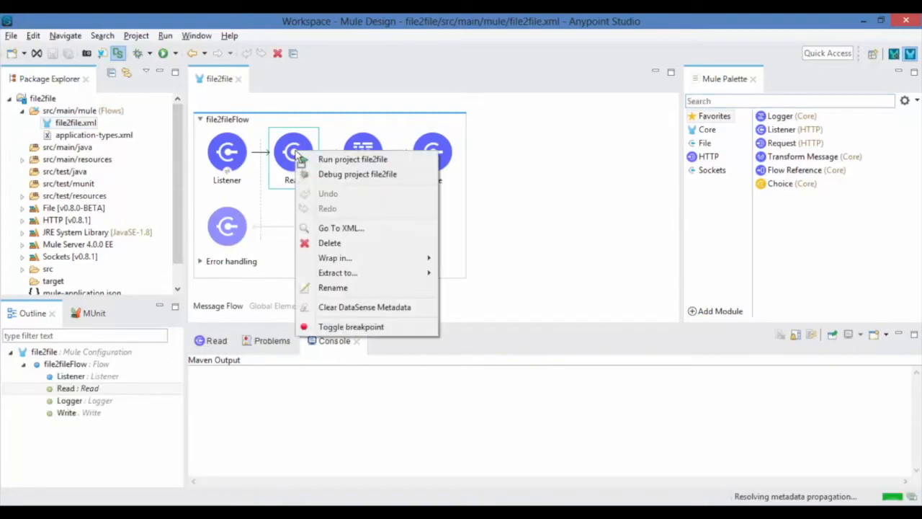
pyautogui.moveTo(357, 325)
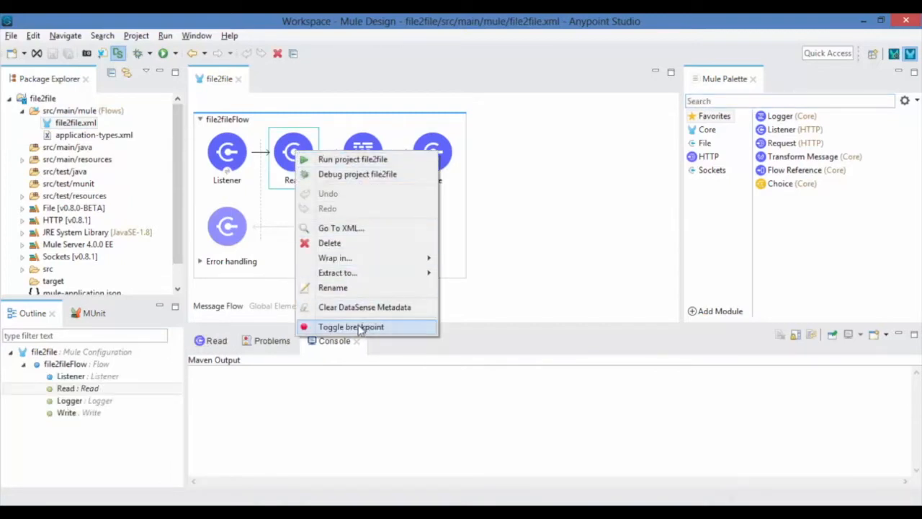
pyautogui.click(351, 325)
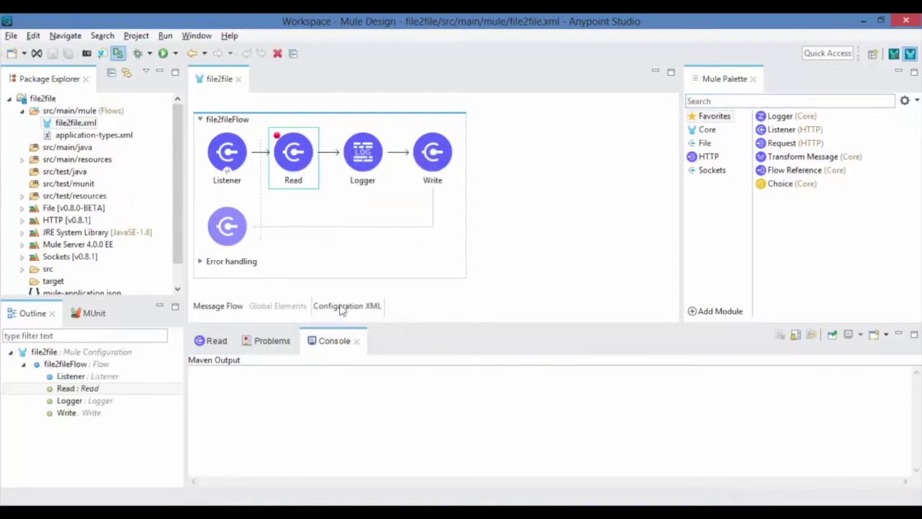
pyautogui.rightClick(433, 151)
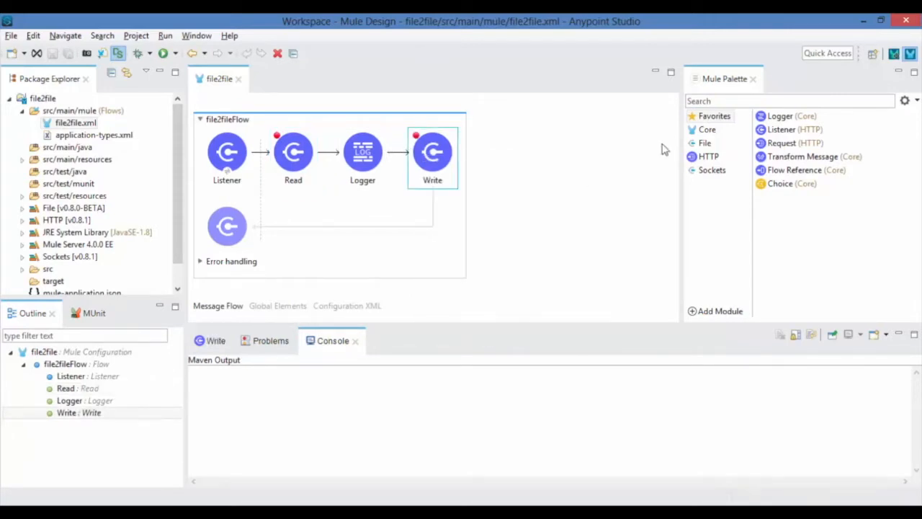
pyautogui.moveTo(895, 52)
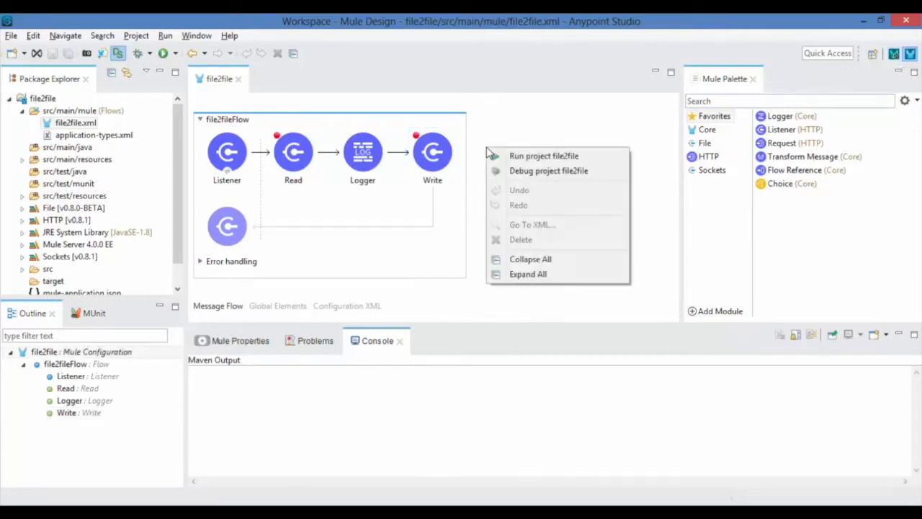
pyautogui.moveTo(559, 170)
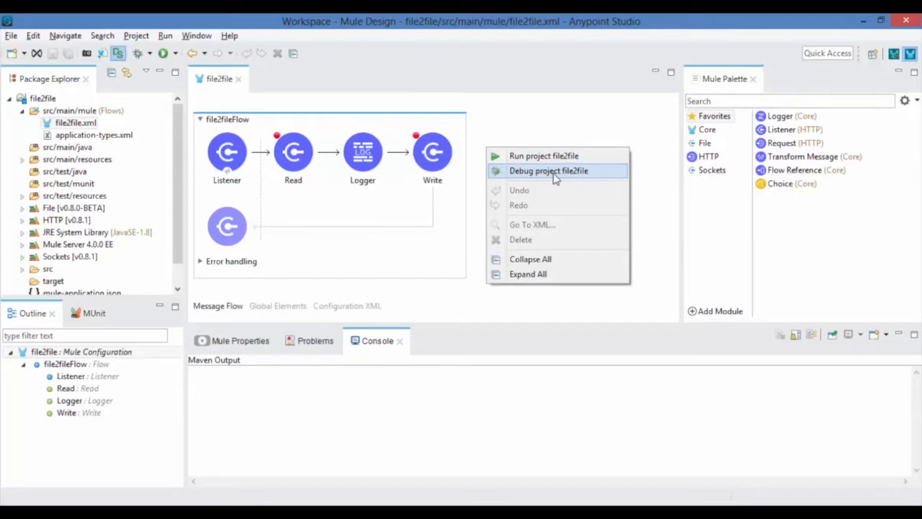
# Launch Debug project file2file from the flow canvas.
pyautogui.click(544, 156)
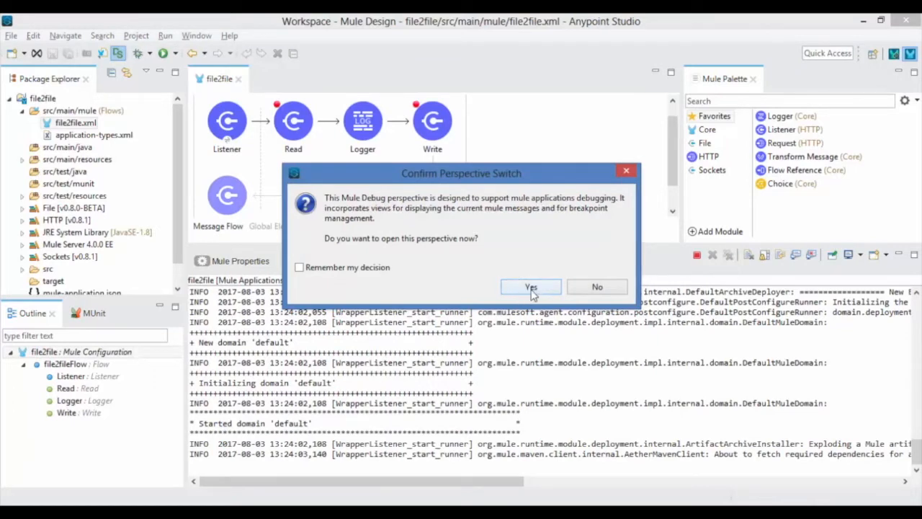
# Confirm the switch to the Mule Debug perspective and view the Mule Breakpoints list.
pyautogui.click(531, 285)
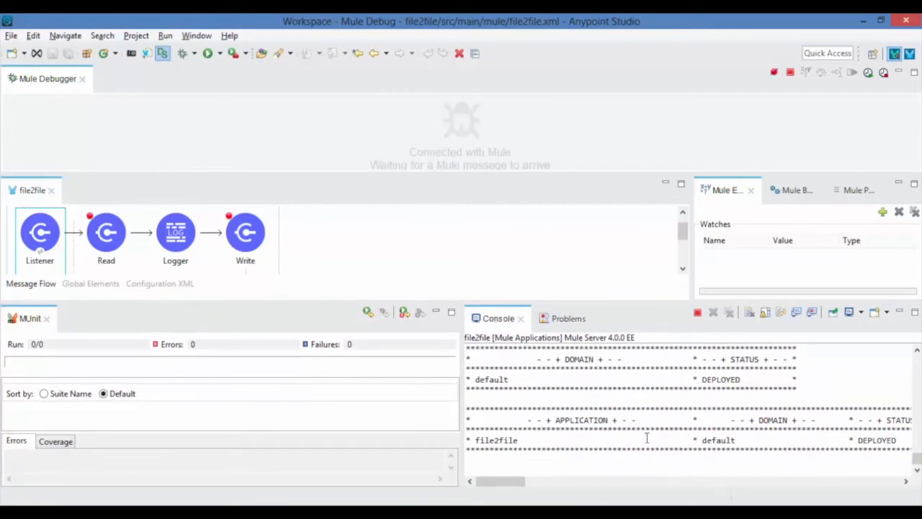
pyautogui.click(791, 190)
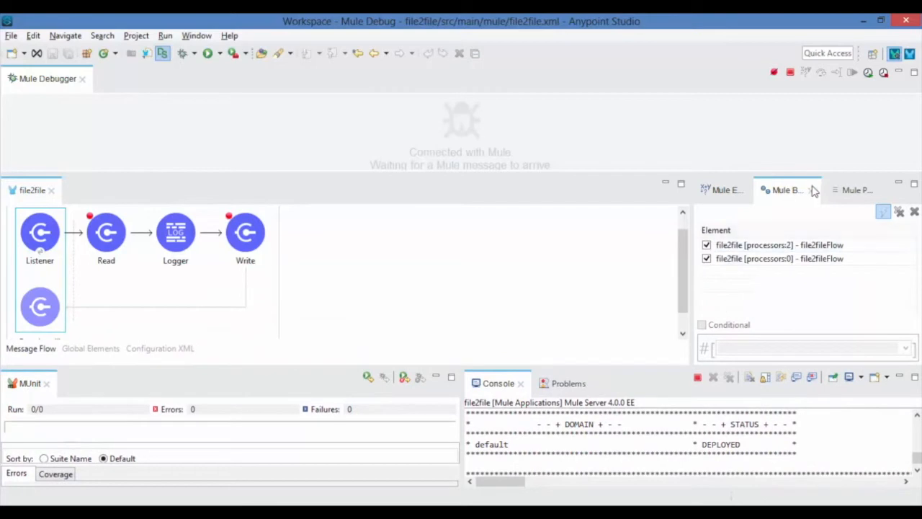
pyautogui.click(850, 191)
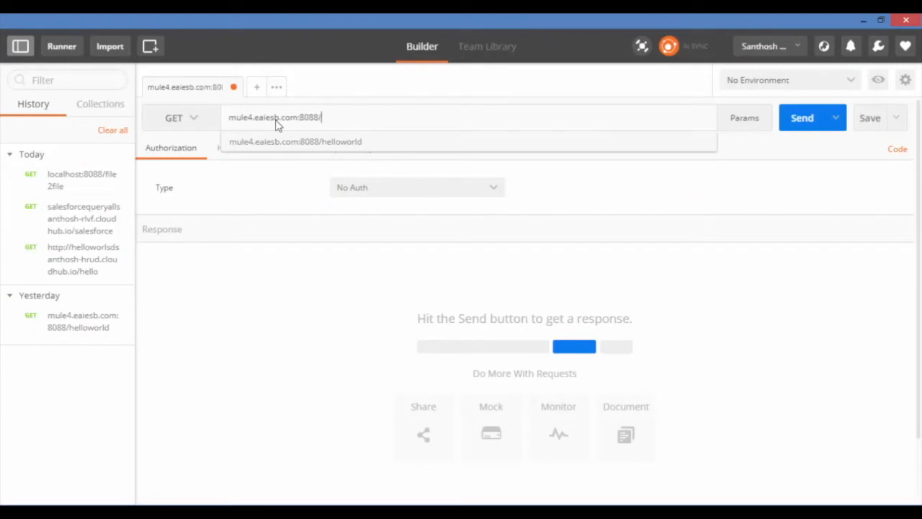
# Send the GET request to mule4.eaiesb.com:8088/file2file, pausing the flow at Read.
pyautogui.write('file2file')
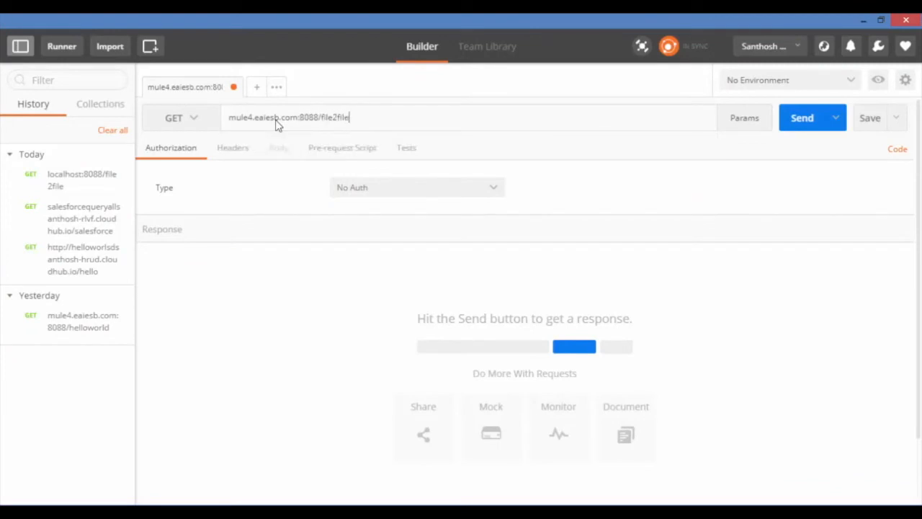
pyautogui.moveTo(794, 140)
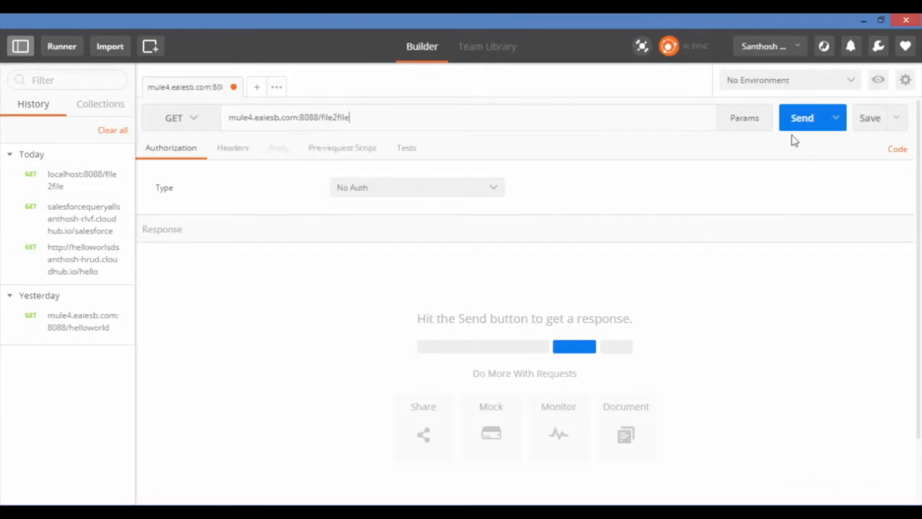
pyautogui.click(805, 118)
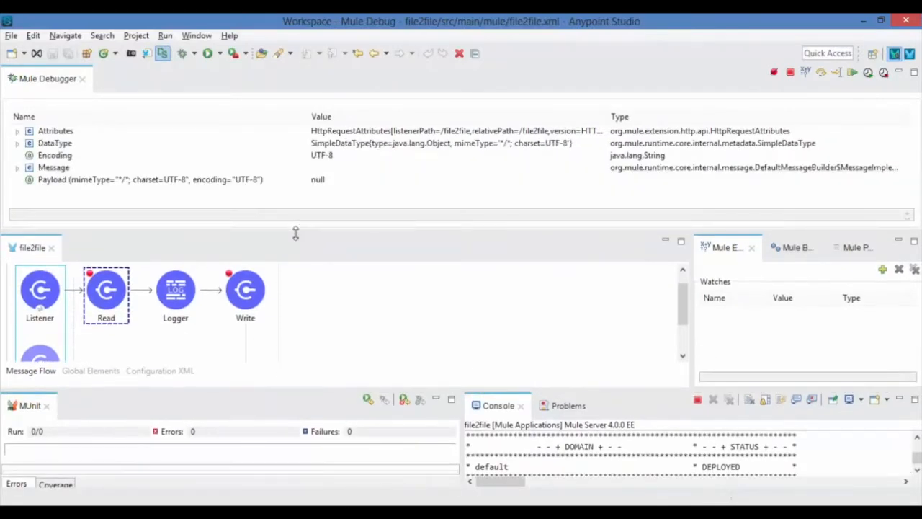
pyautogui.moveTo(121, 400)
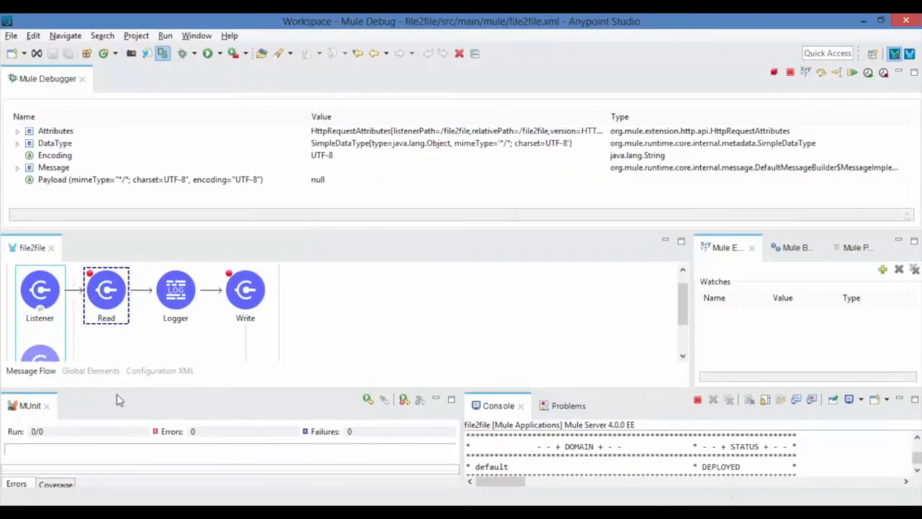
# Expand the HTTP request attributes showing method GET and path /file2file.
pyautogui.click(17, 130)
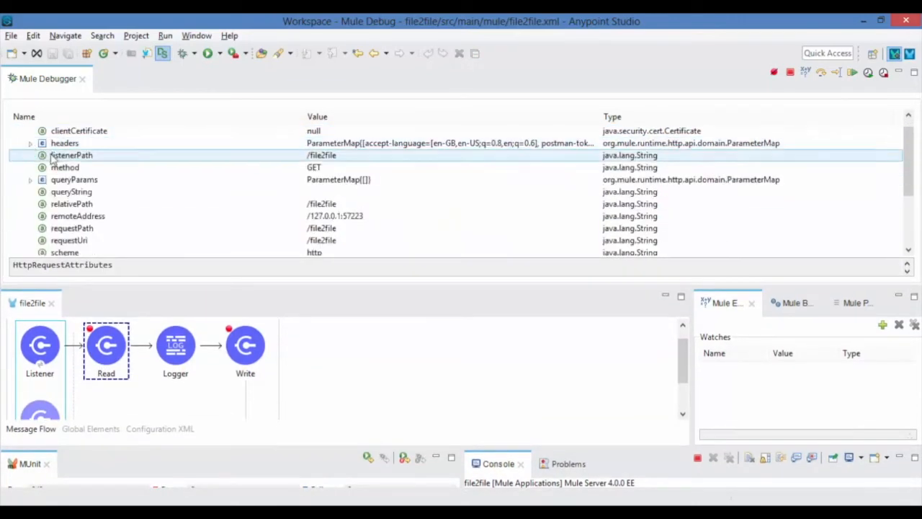
pyautogui.scroll(-3)
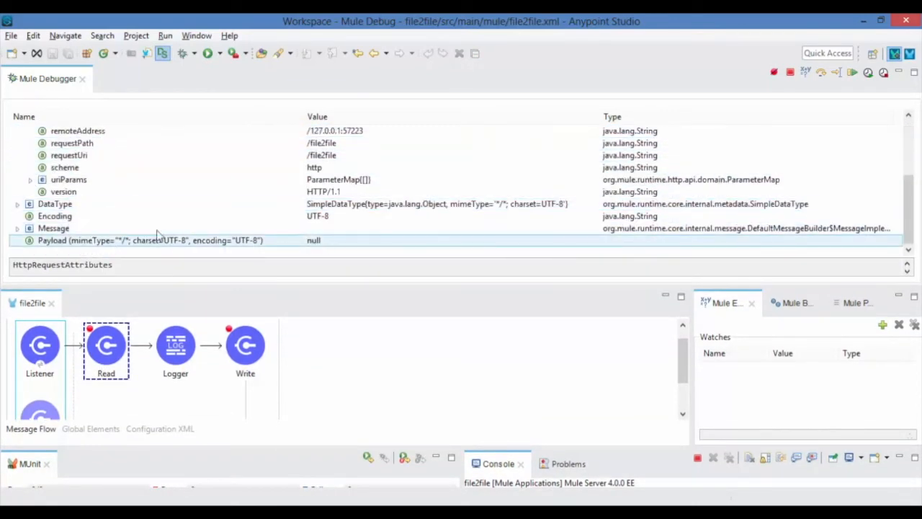
pyautogui.moveTo(823, 72)
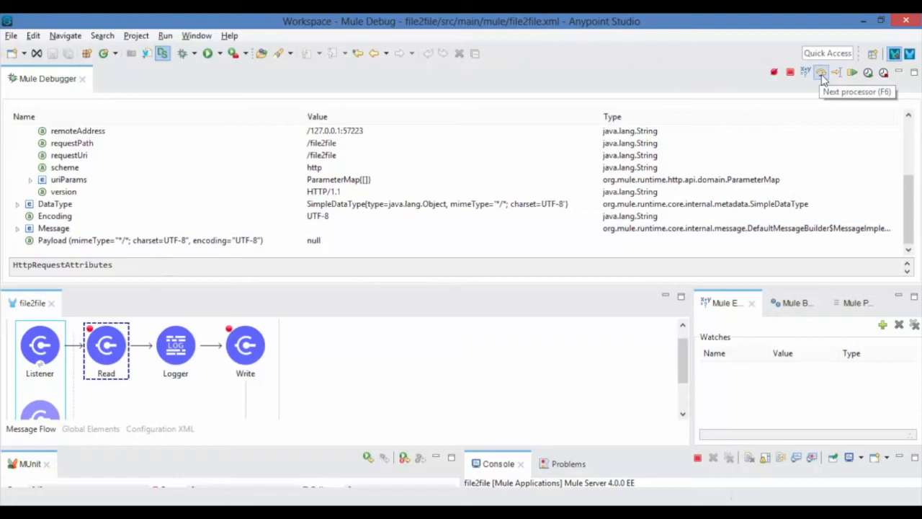
# Step to the Logger processor and expand the Customer_details.txt file attributes.
pyautogui.click(820, 72)
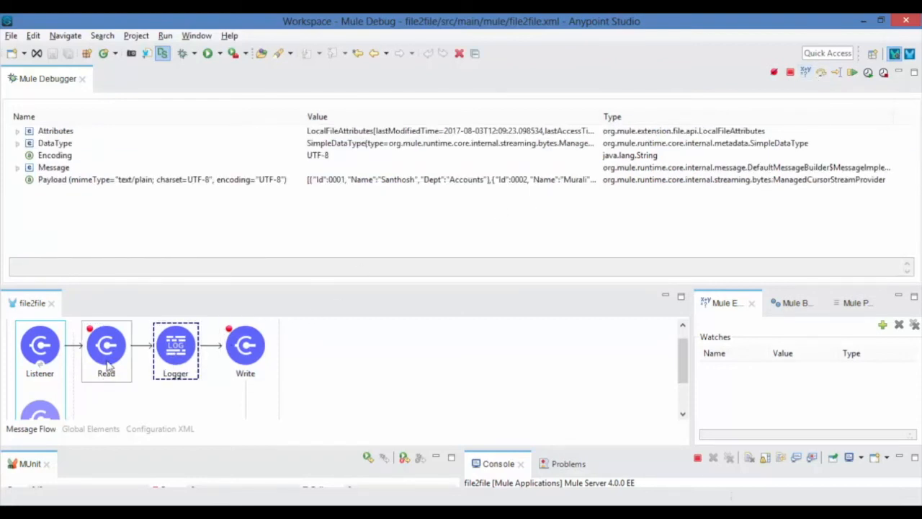
pyautogui.click(17, 130)
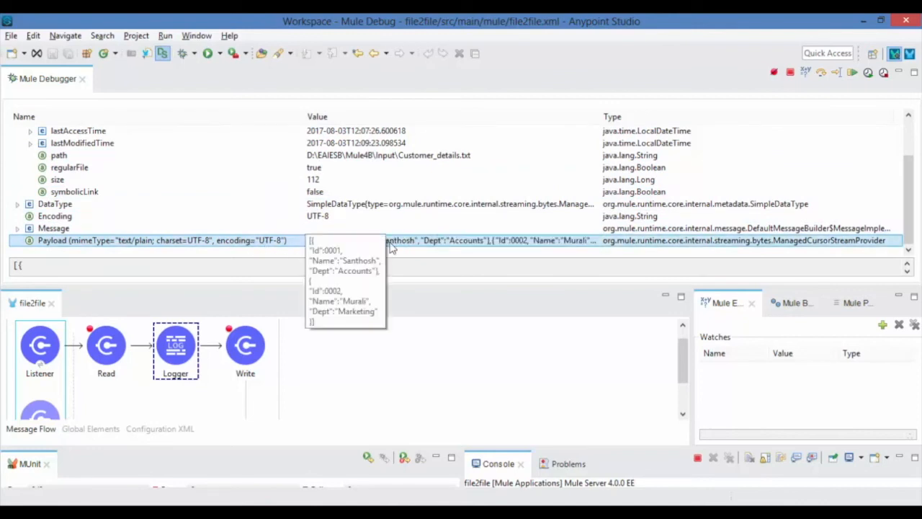
pyautogui.moveTo(376, 247)
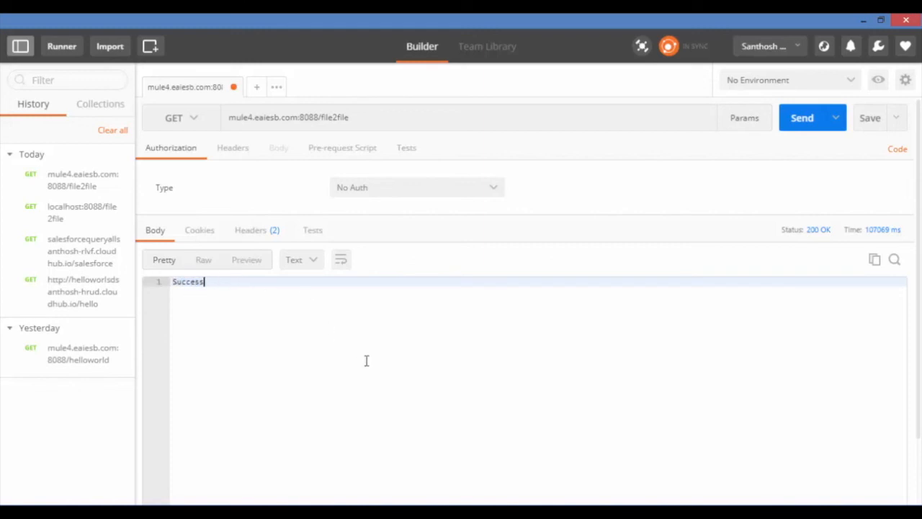
pyautogui.moveTo(447, 380)
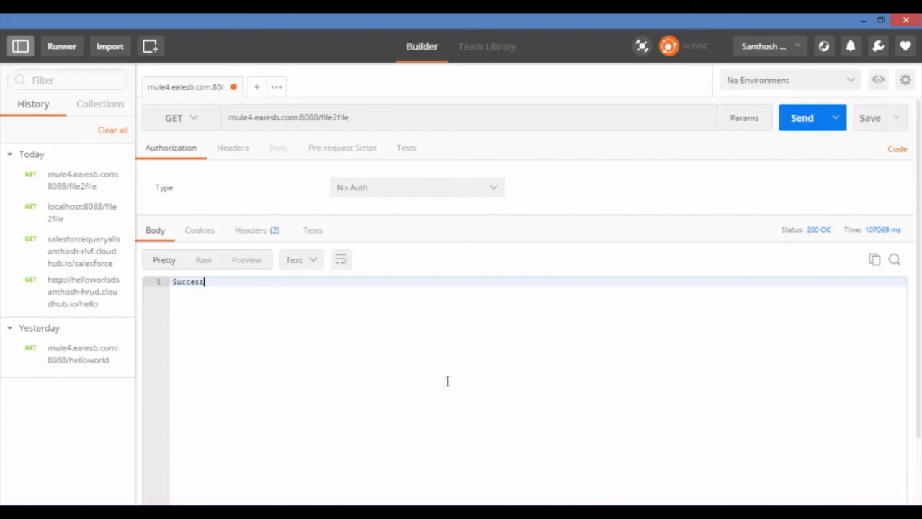